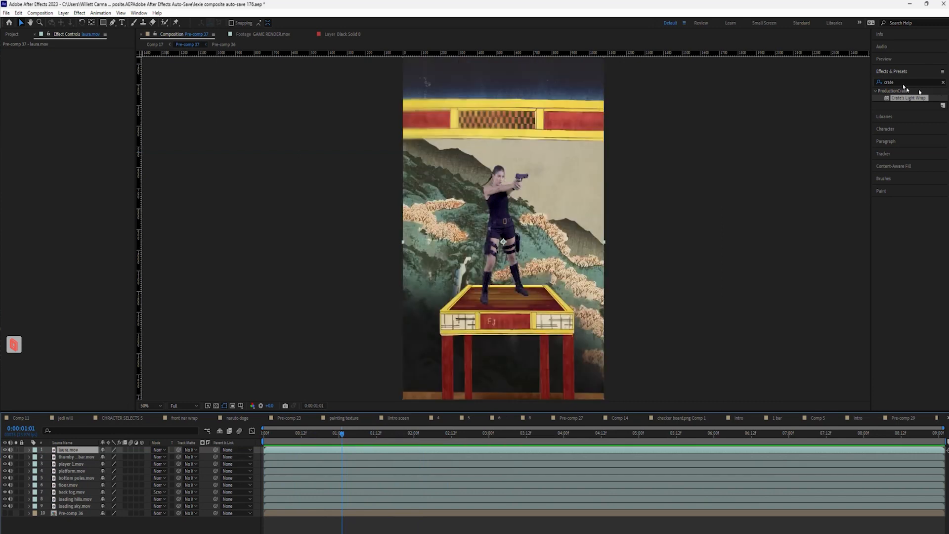
Search the Effects & Presets panel for "crate" to locate Crate's Light Wrap
click(938, 82)
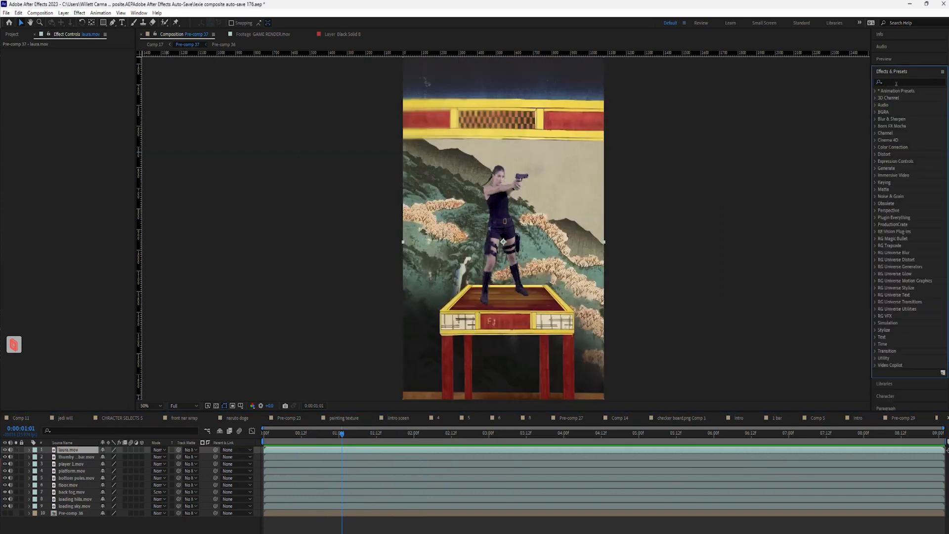
text(crate)
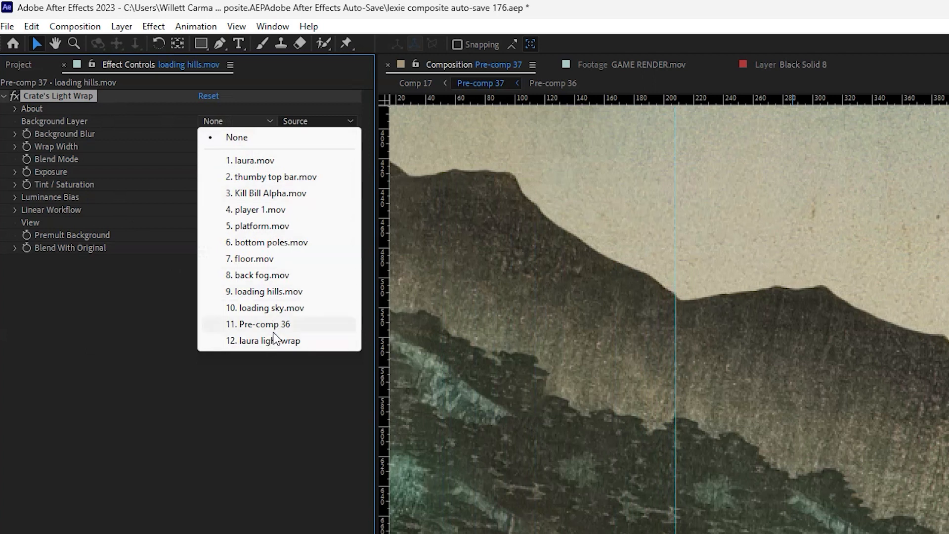
Apply Crate's Light Wrap to loading hills.mov and list its Background Layer choices
click(265, 307)
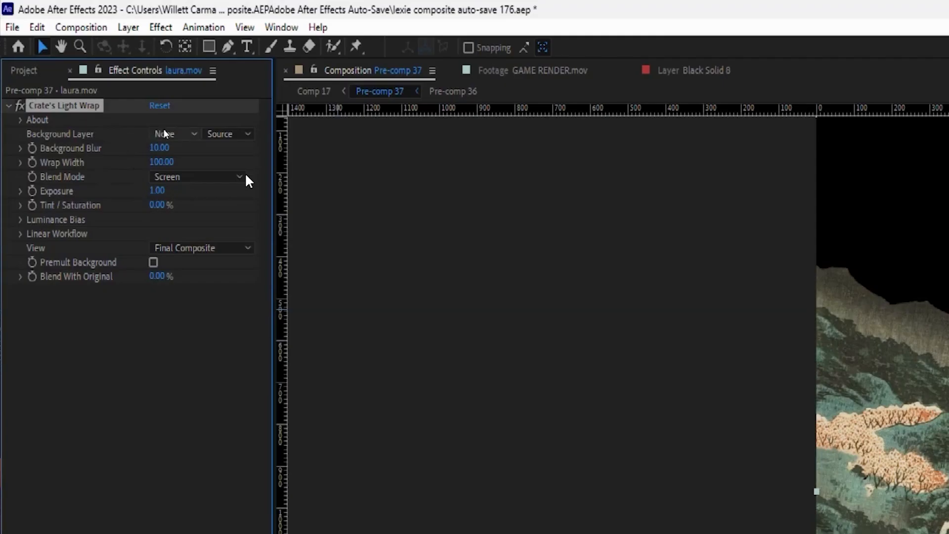
List the layers available as the background for laura.mov's light wrap
click(174, 133)
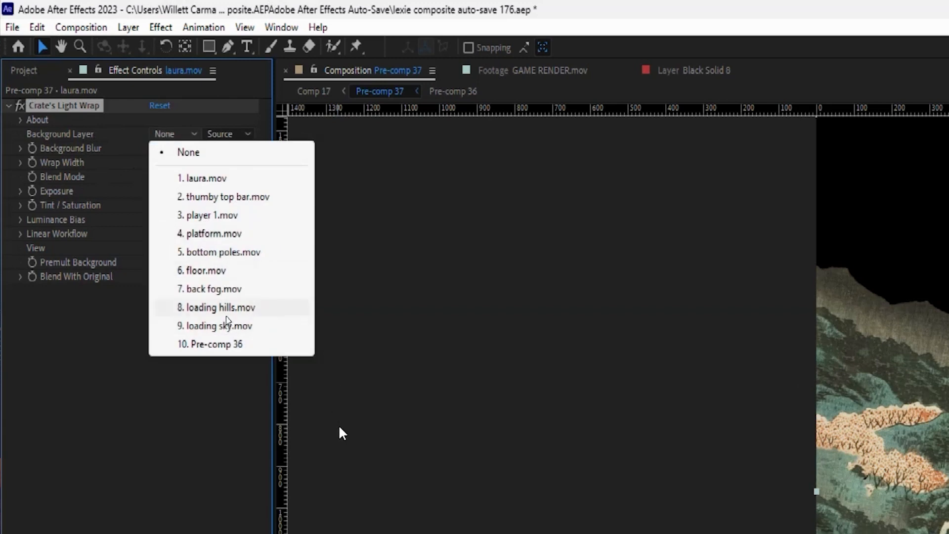